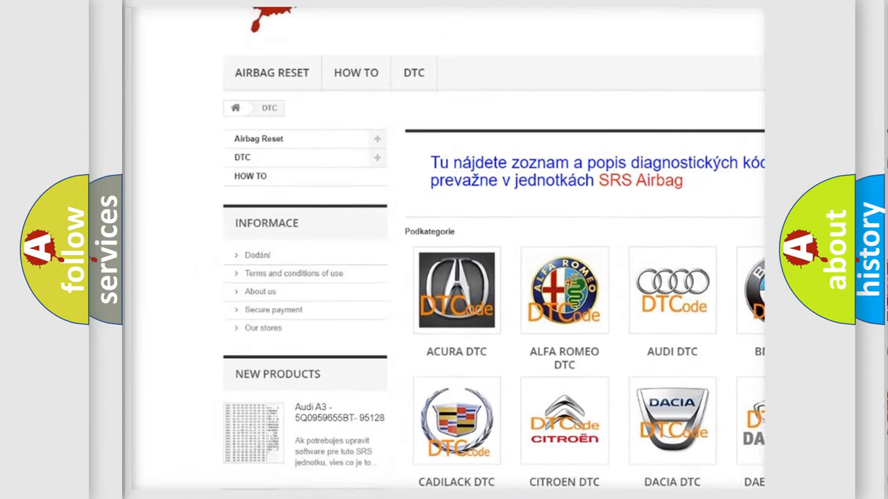
pyautogui.scroll(-3)
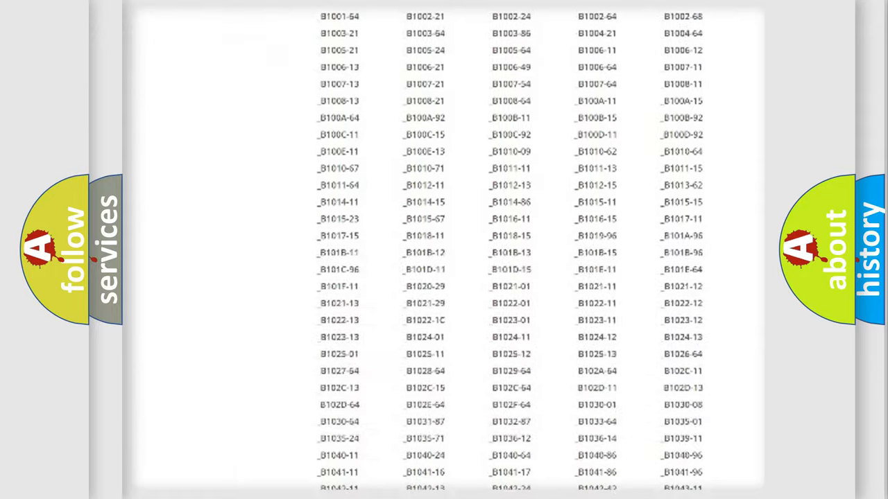
pyautogui.scroll(-3)
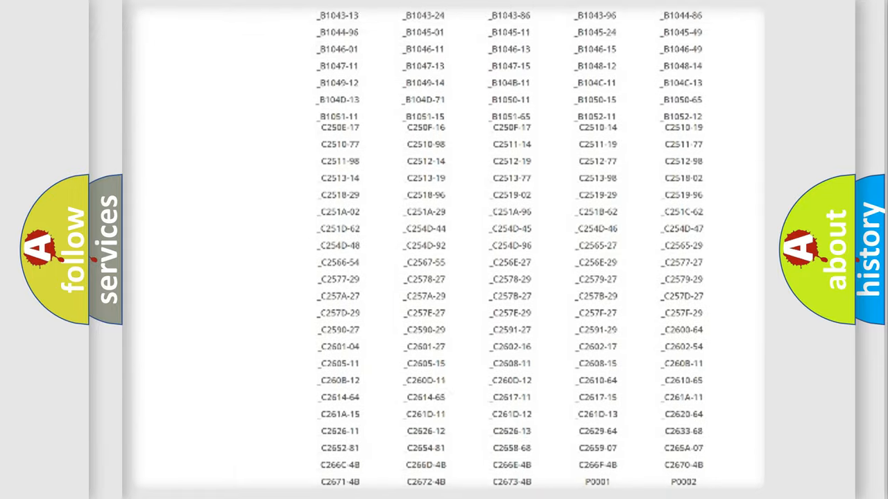